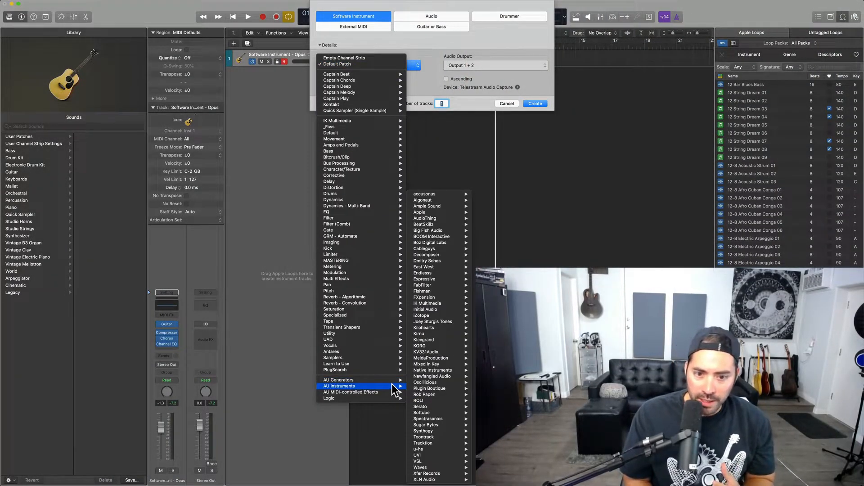
mouse_move(430, 388)
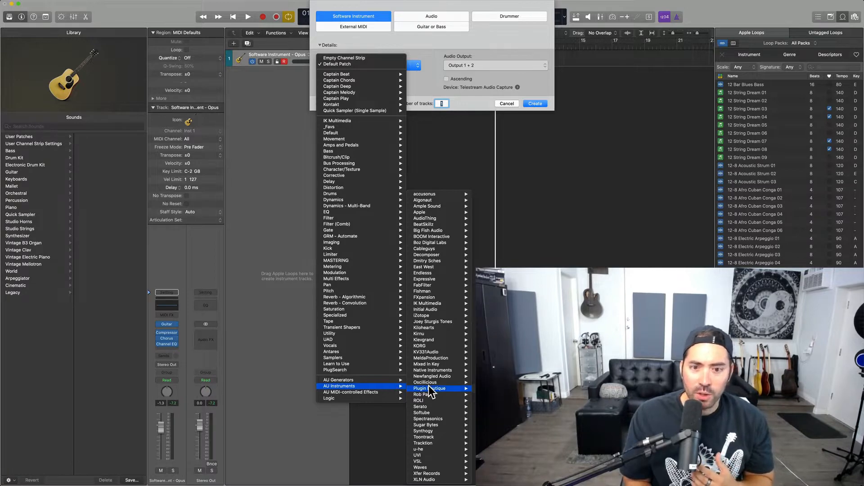
mouse_move(423, 266)
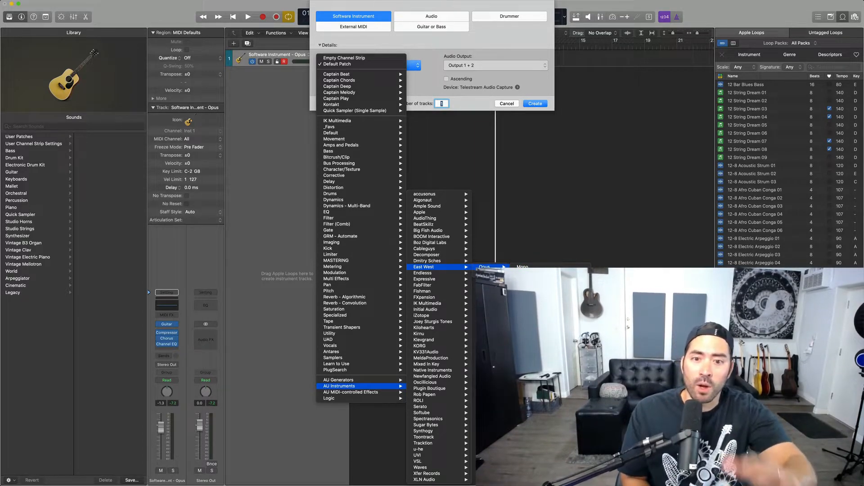
Step: Dismiss the instrument list, leaving the new track on its default patch
click(519, 129)
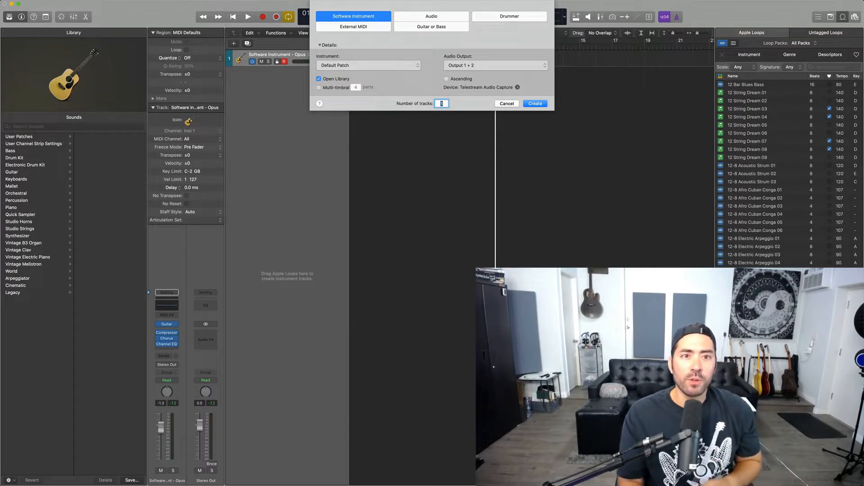
Step: Create the default piano instrument track and go to the Logic Pro menu for the Plug-in Manager
click(534, 103)
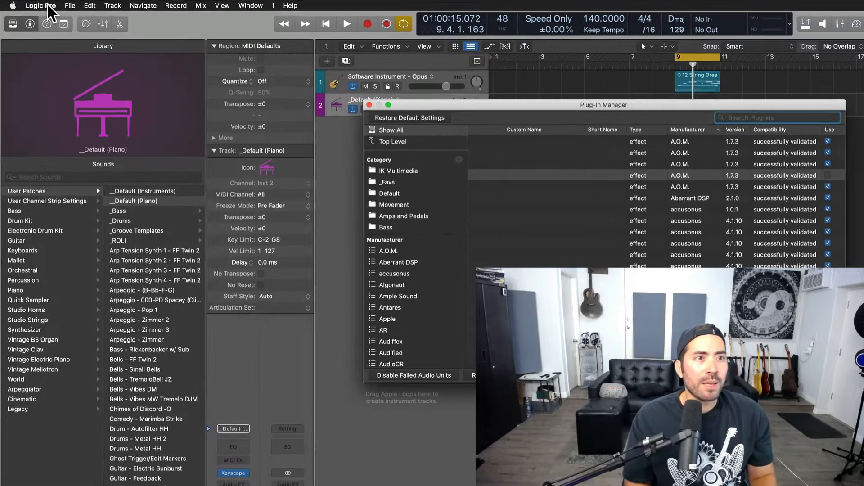
click(39, 5)
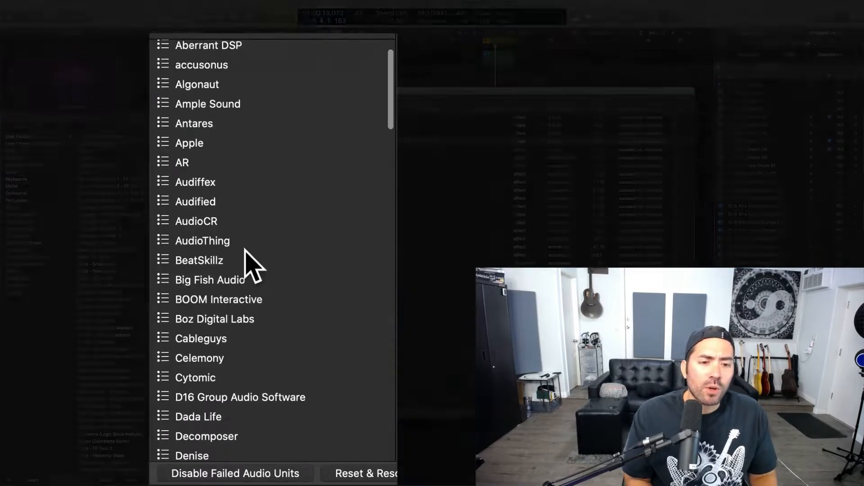
Step: Filter the Plug-in Manager to East West, showing Opus validated and enabled
scroll(down, 3)
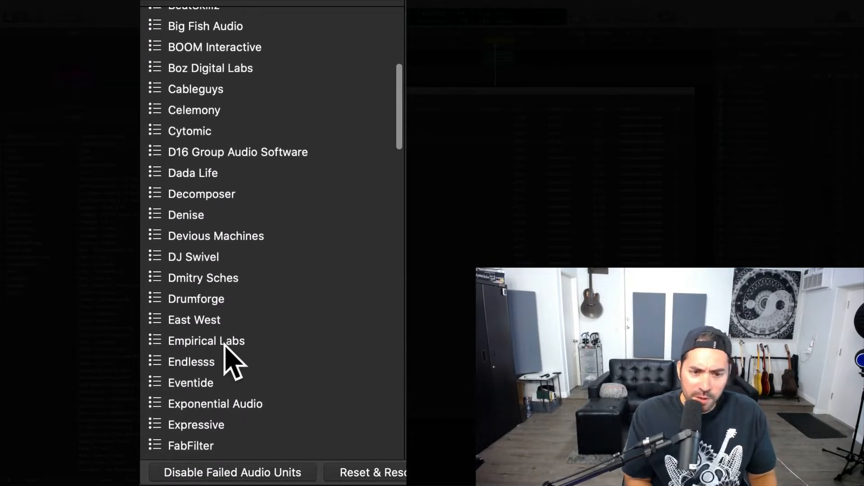
mouse_move(220, 331)
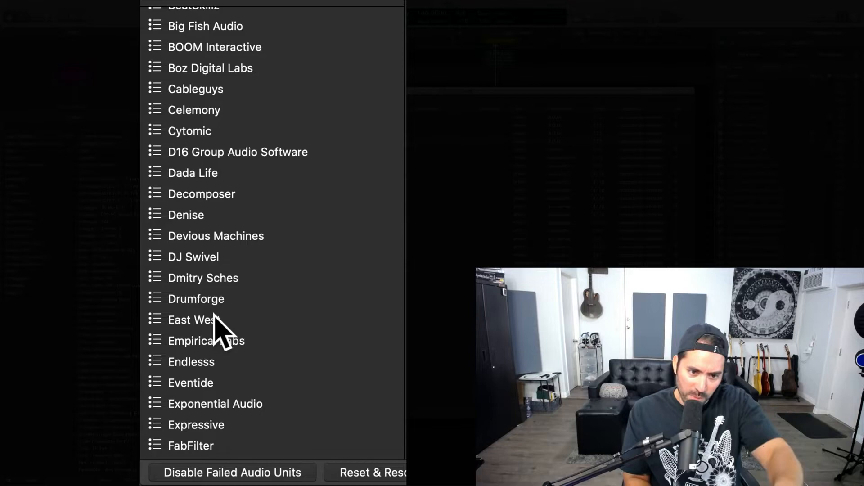
click(215, 320)
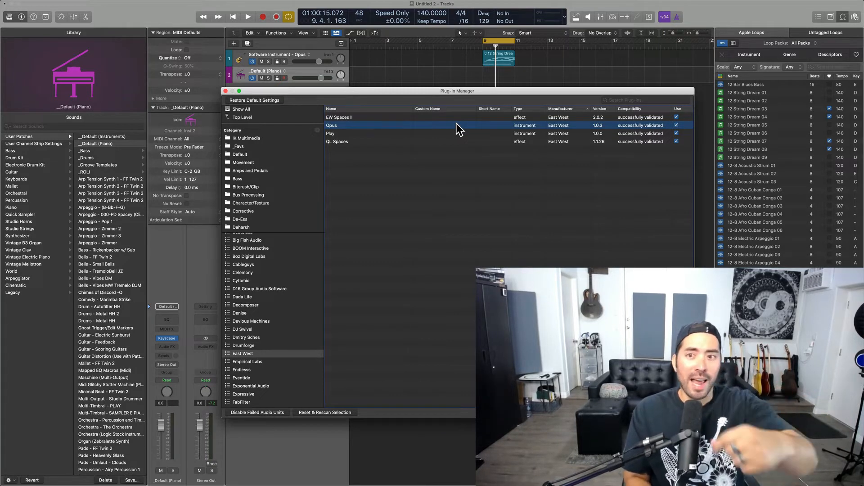
mouse_move(645, 130)
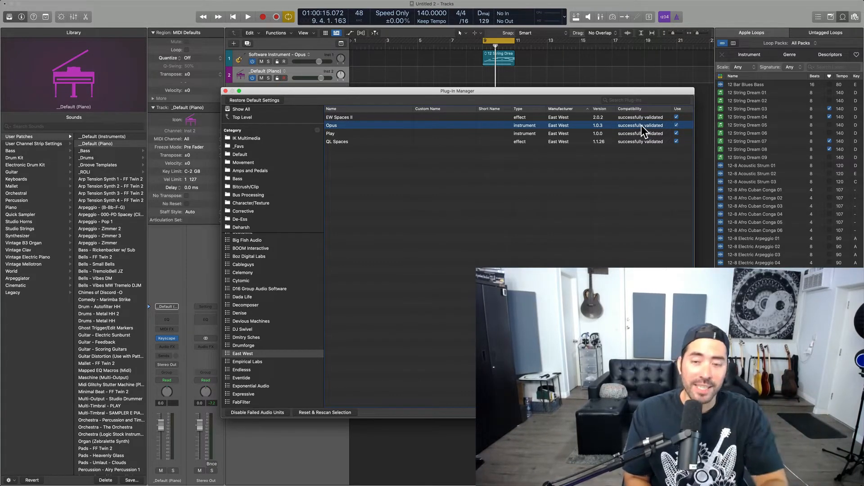
mouse_move(430, 330)
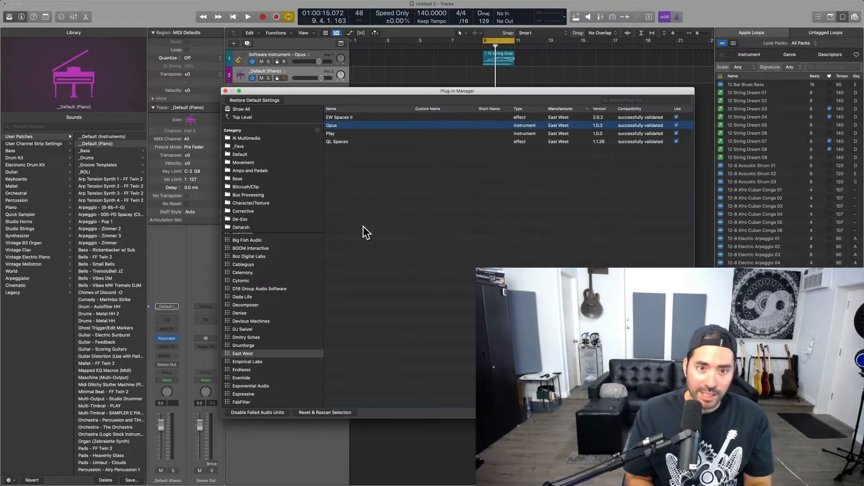
click(358, 142)
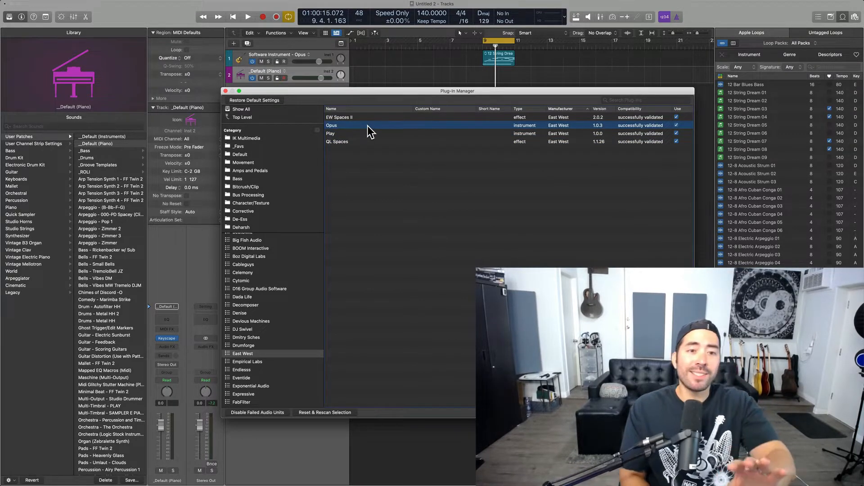
mouse_move(281, 283)
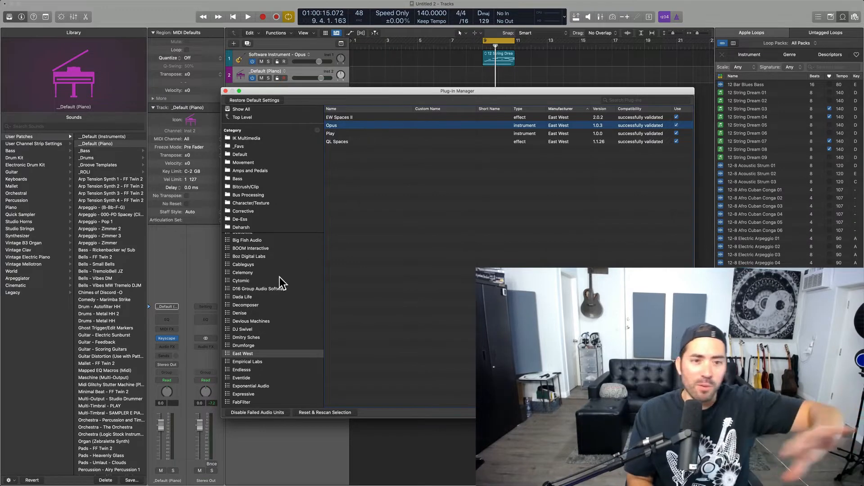
mouse_move(270, 330)
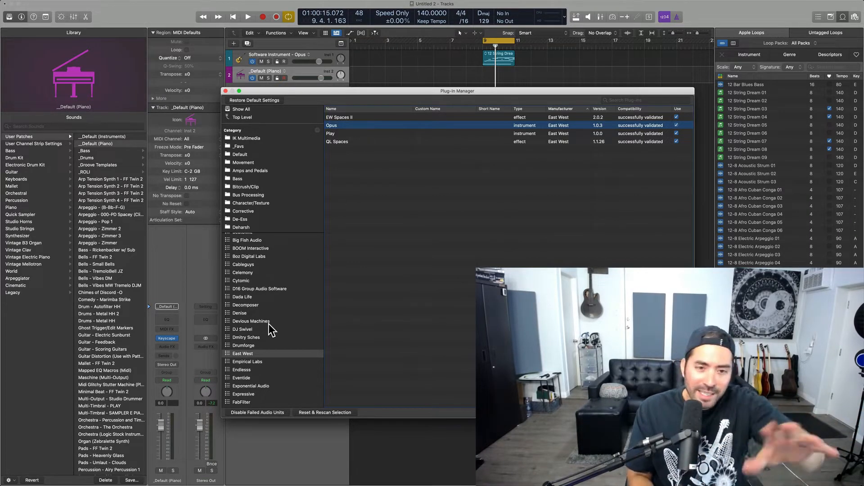
mouse_move(286, 163)
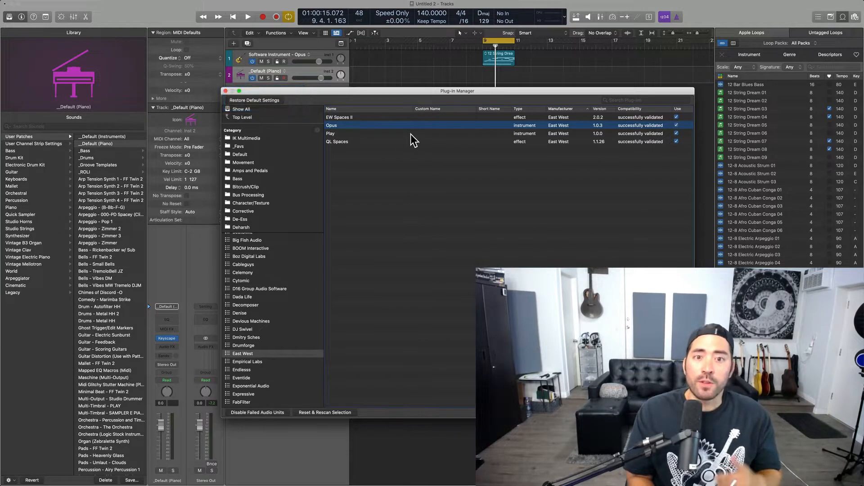
Step: Close the Plug-in Manager and load EastWest Opus in stereo on the piano track
click(225, 91)
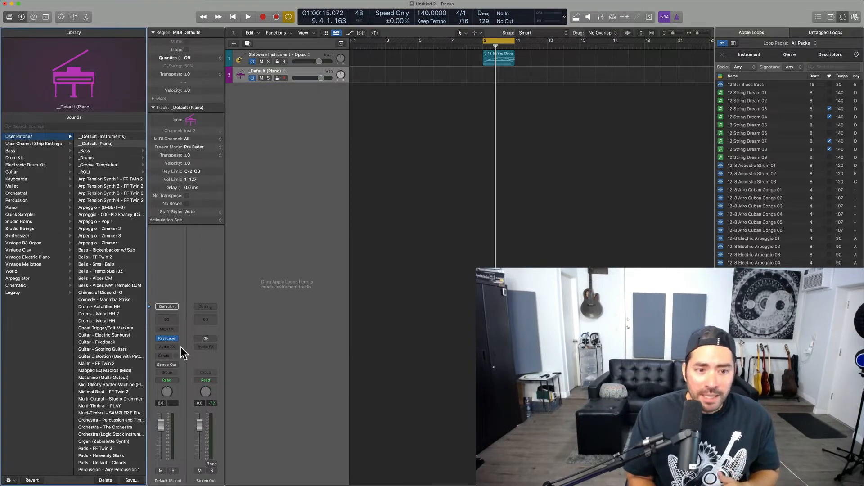
mouse_move(178, 349)
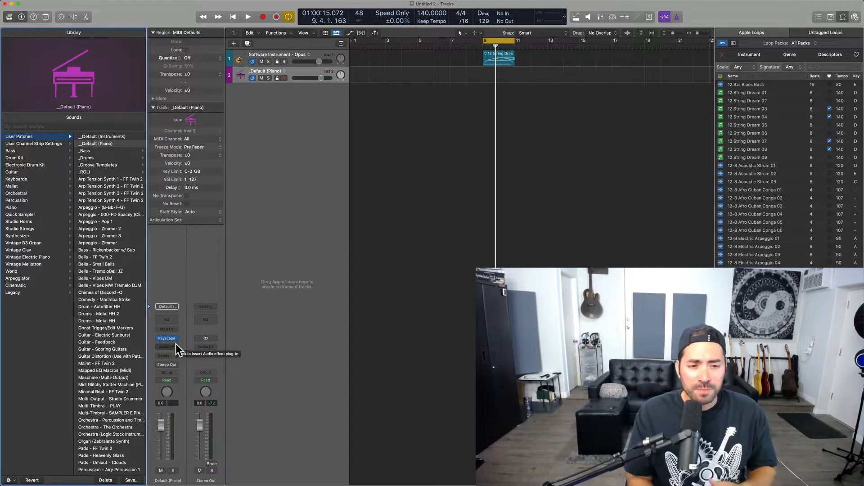
click(167, 347)
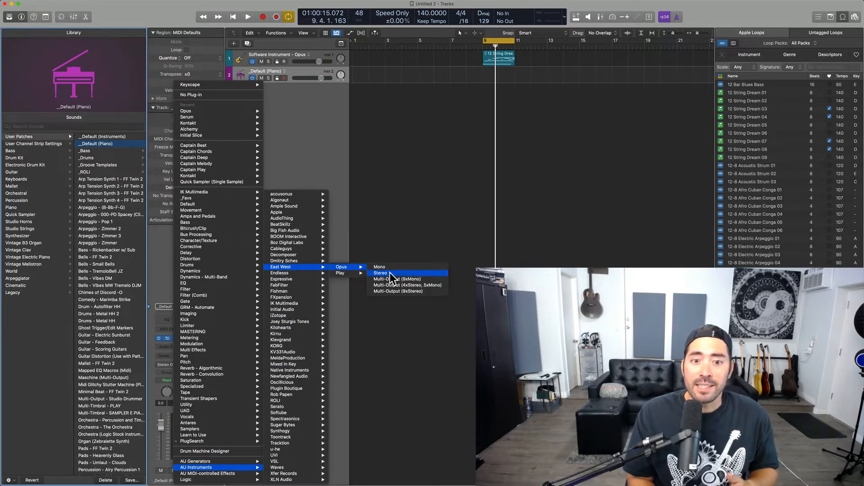
click(379, 273)
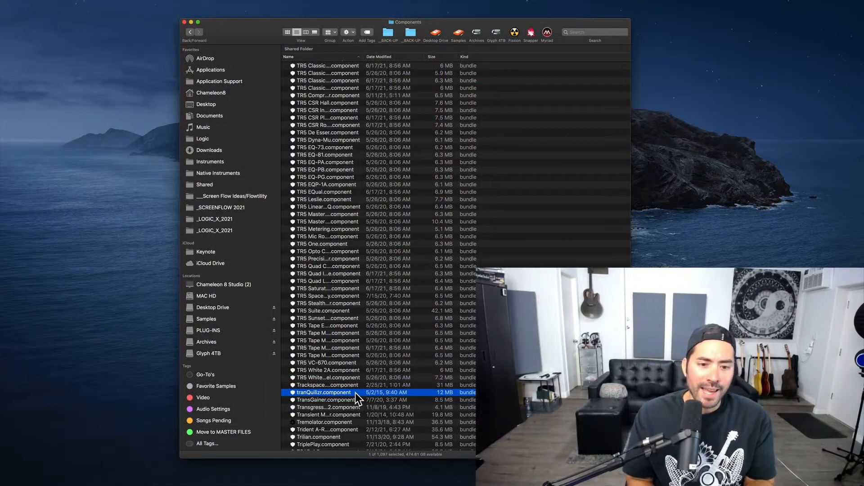
Step: Bring up the context menu in the Components folder of installed plug-in bundles
right_click(324, 392)
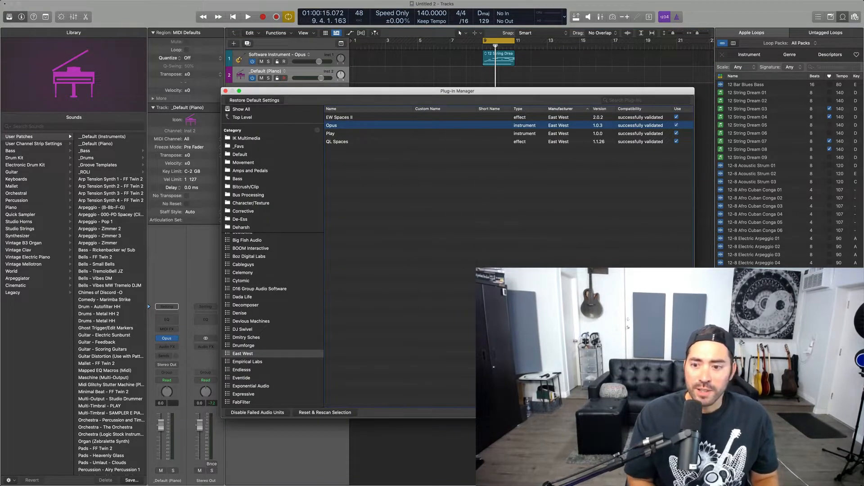
click(225, 91)
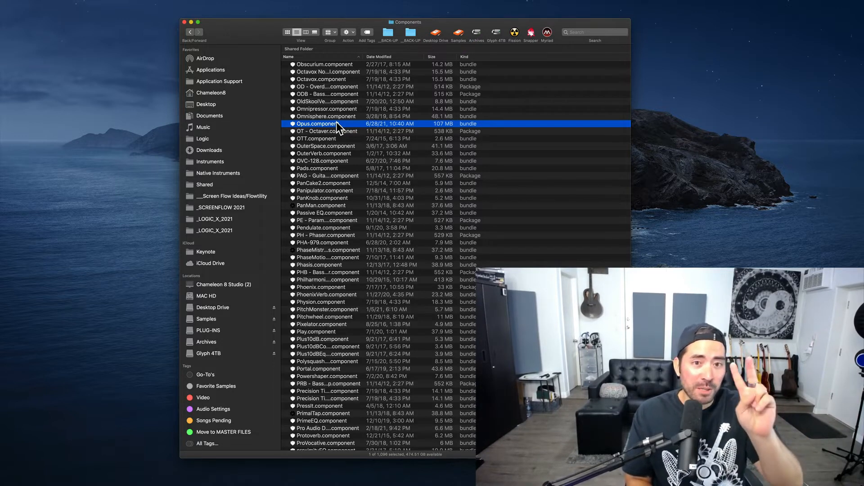
Step: Scroll the Components folder to Opus.component and reposition its info window
scroll(up, 3)
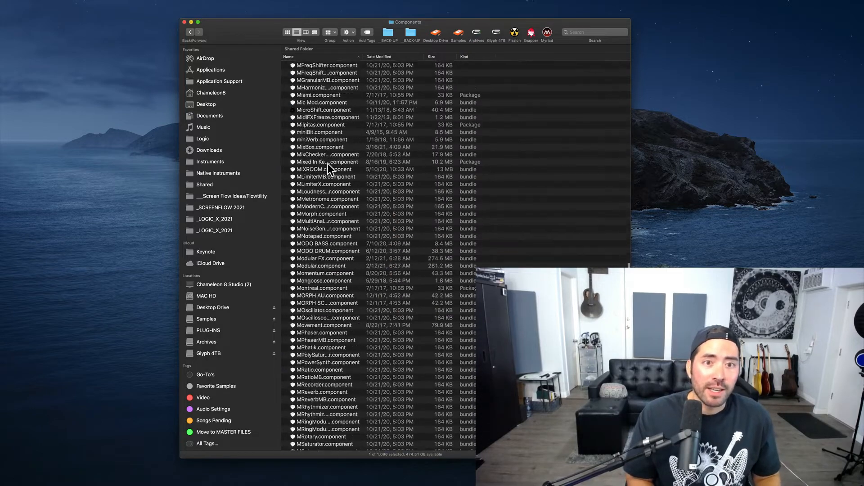
scroll(up, 3)
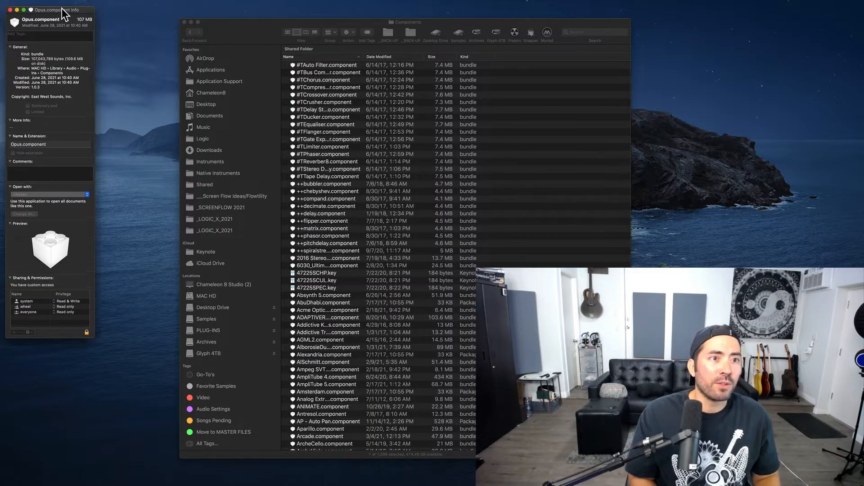
drag(50, 9, 122, 70)
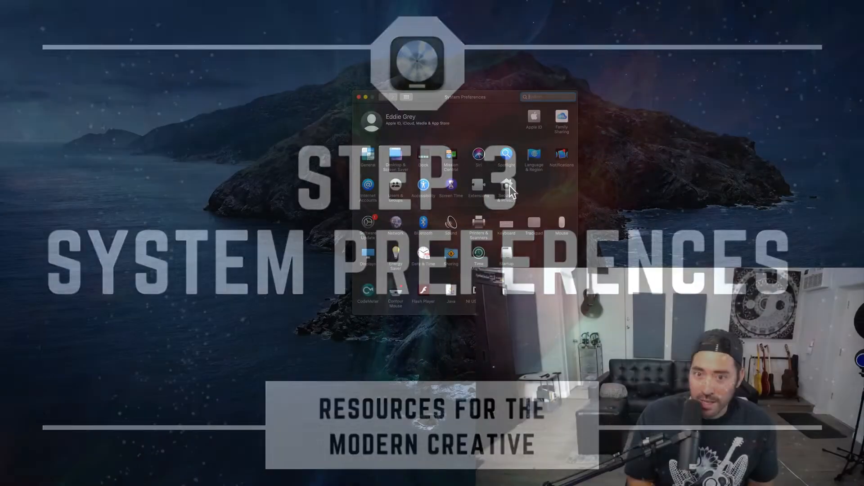
Step: Show the Security & Privacy pane on its General tab with allowed app sources
click(505, 186)
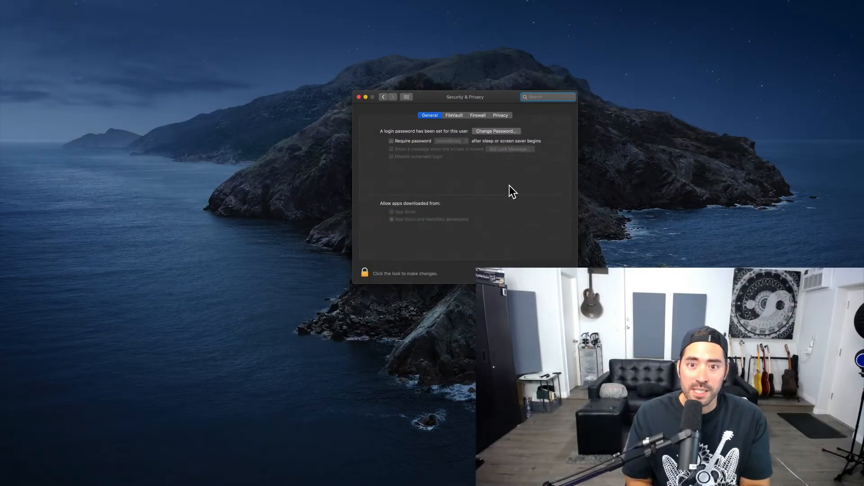
mouse_move(516, 228)
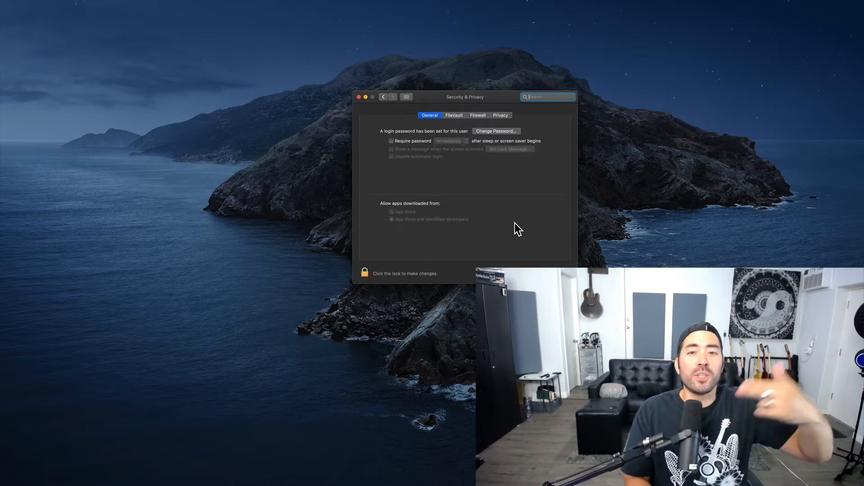
mouse_move(497, 193)
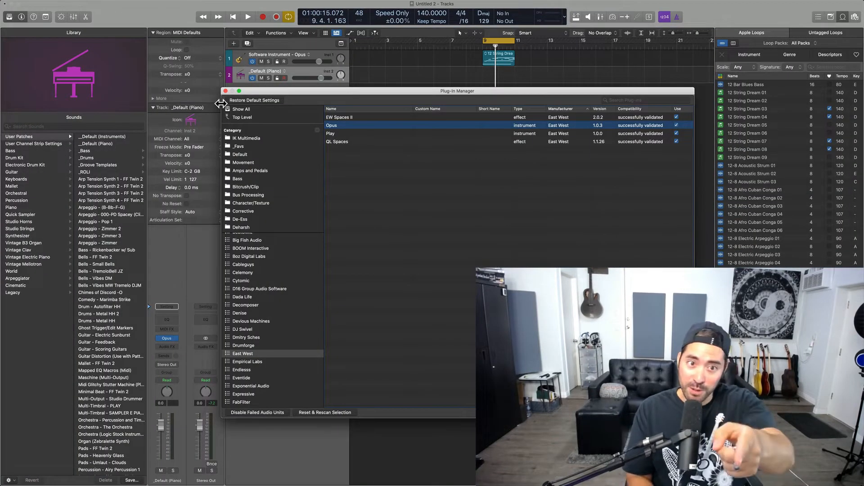
Step: Close the Plug-in Manager, then peek at and dismiss the audio effect plug-in list
click(225, 91)
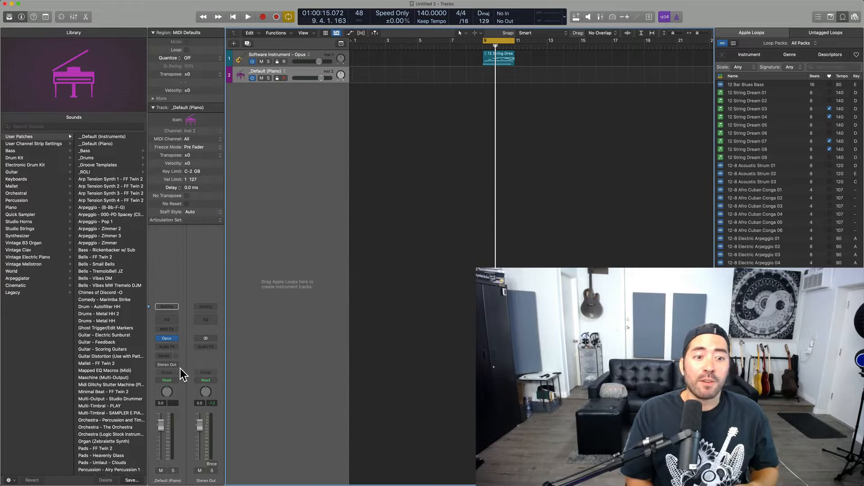
click(166, 347)
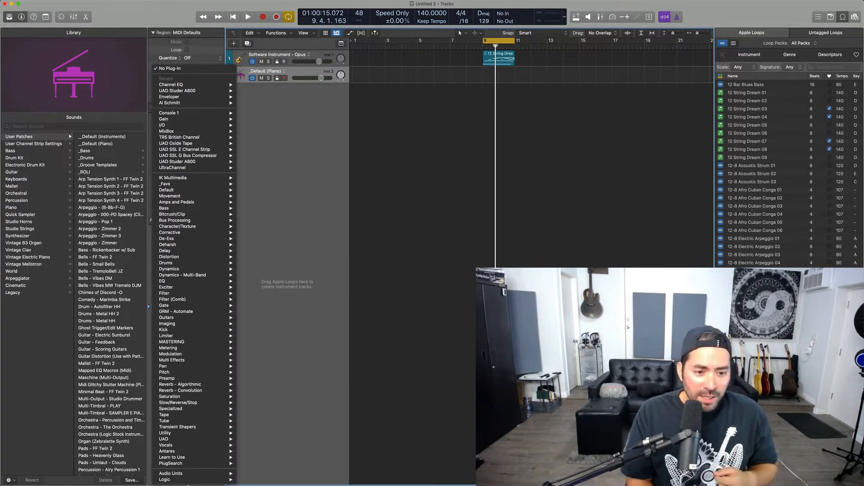
click(164, 479)
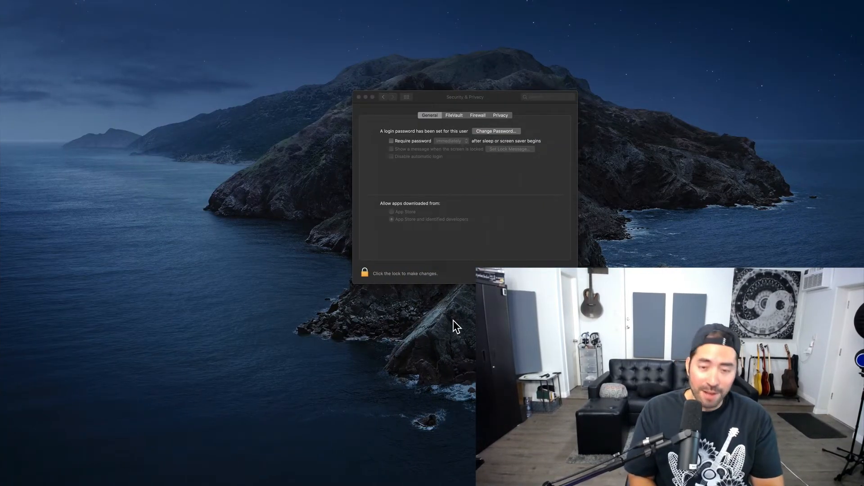
click(359, 96)
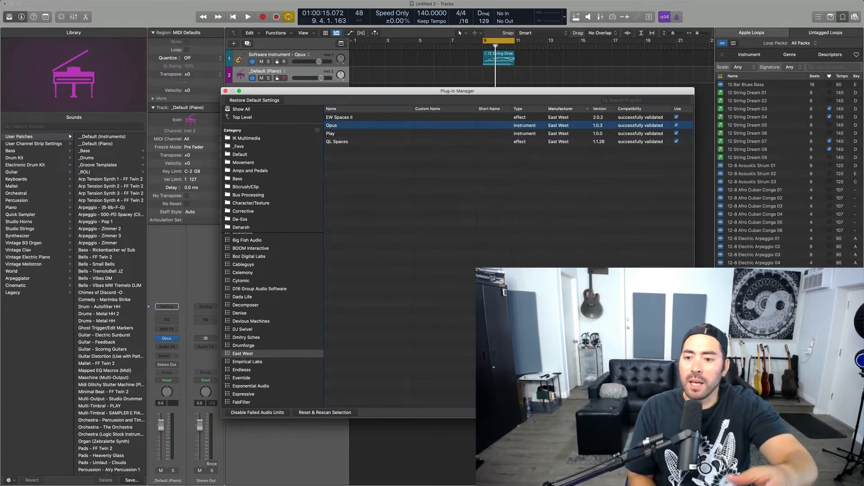
Step: Close the Plug-in Manager and show the instrument plug-in list for the Opus track
click(225, 91)
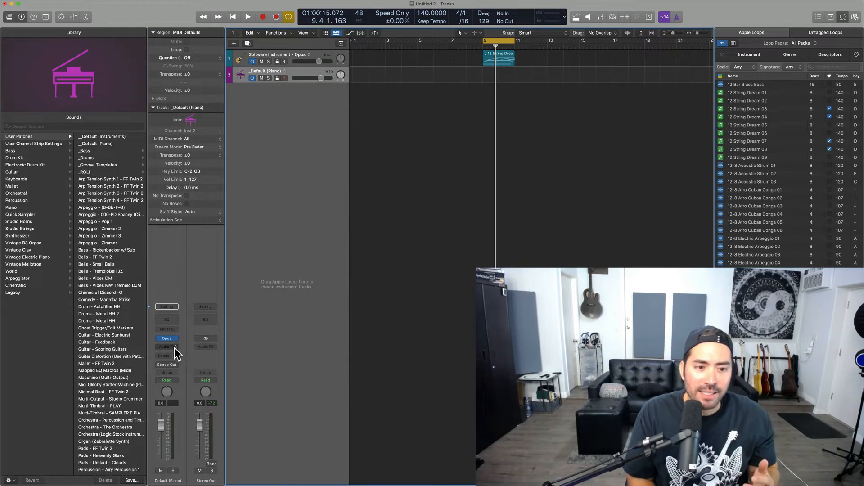
click(165, 339)
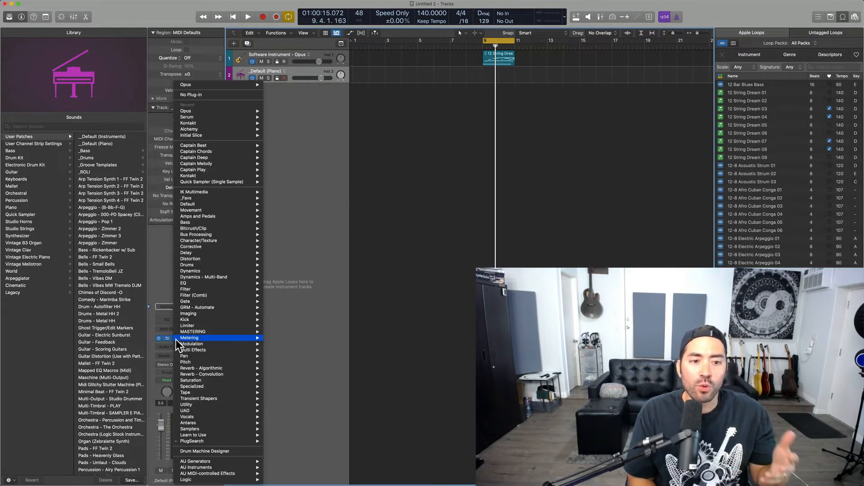